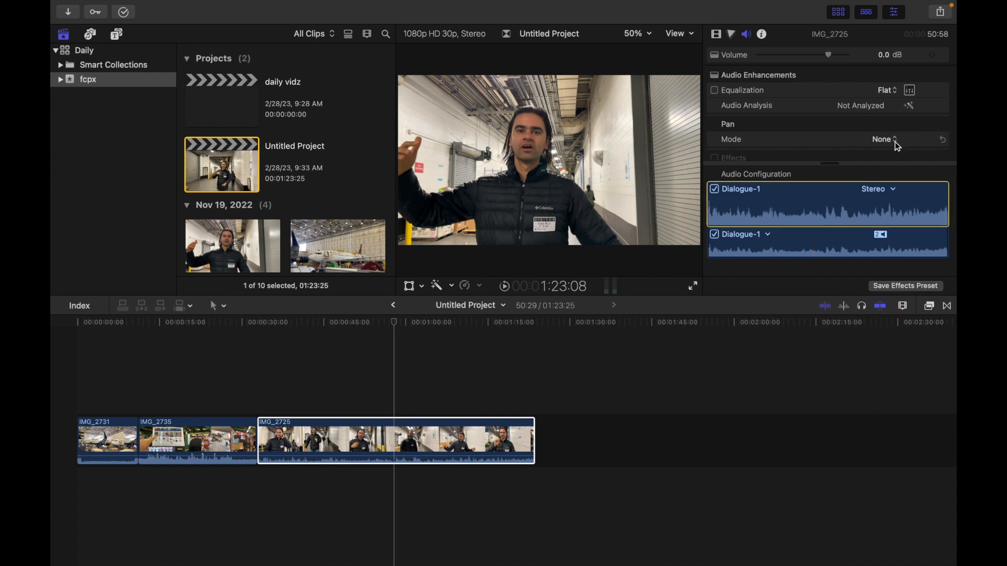
Set clip IMG_2725's audio Pan Mode to Basic Surround, revealing the Amount slider at 0
{"action": "left_click", "coordinate": [886, 140]}
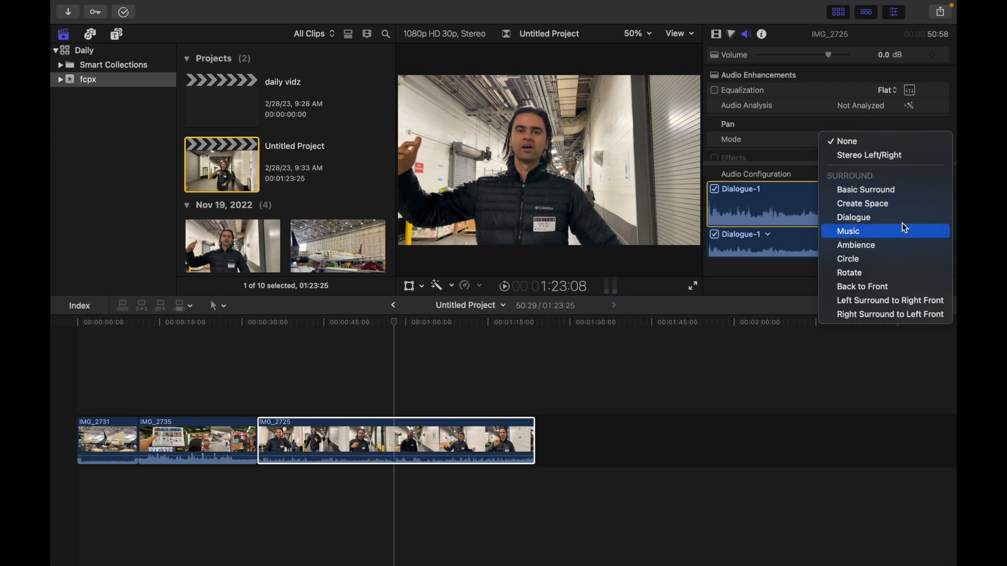
{"action": "mouse_move", "coordinate": [865, 189]}
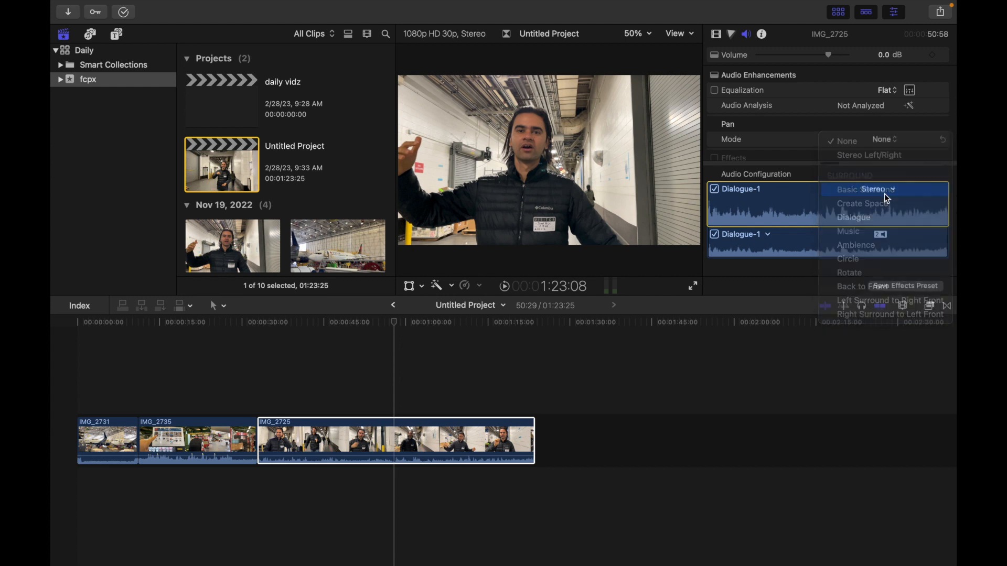
{"action": "left_click", "coordinate": [860, 190]}
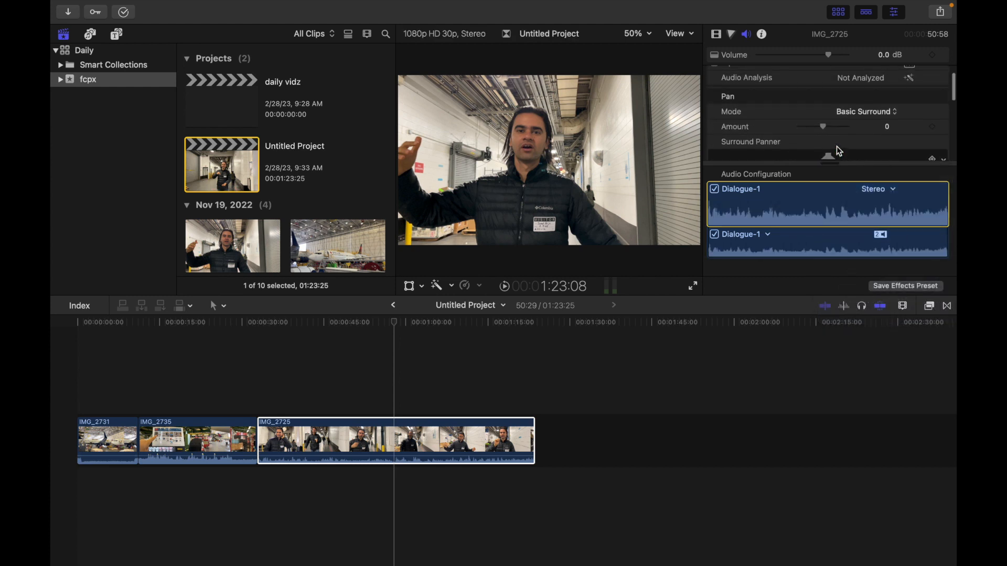